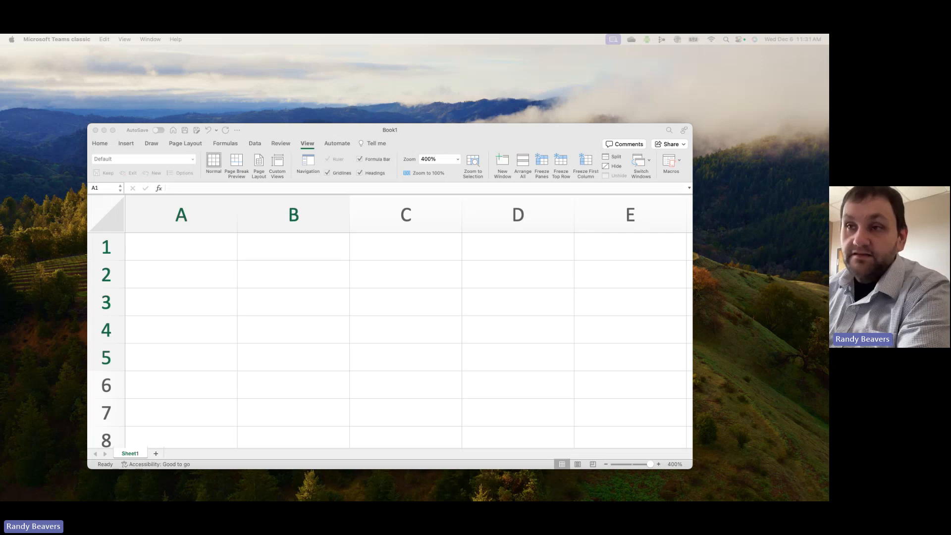
mouse_move(163, 249)
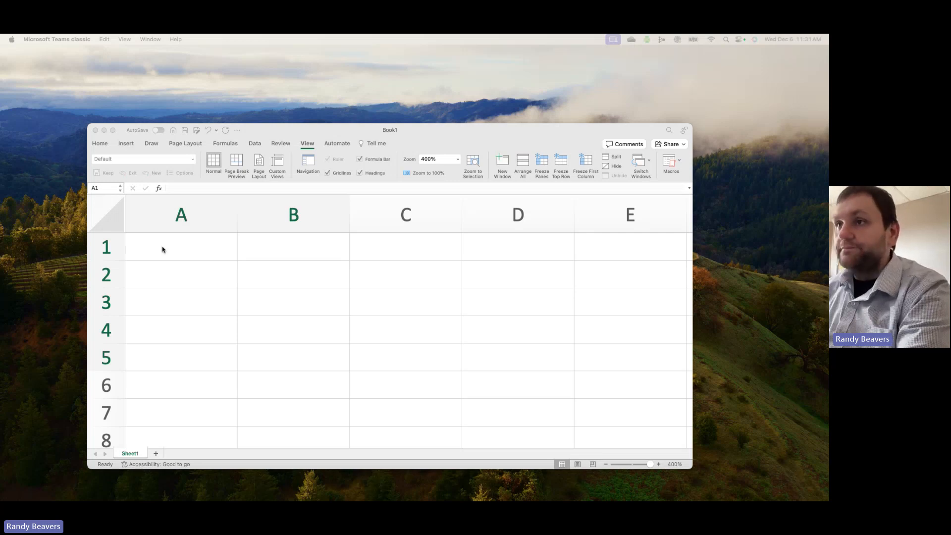
- Enter the labels N, I/Y, PV, PMT and FV in cells A1 through A5
text(N)
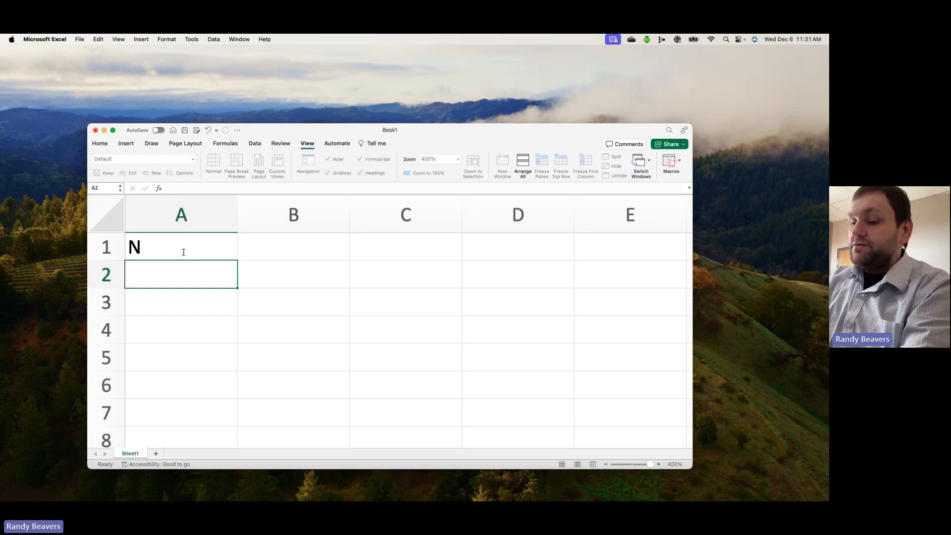
click(181, 247)
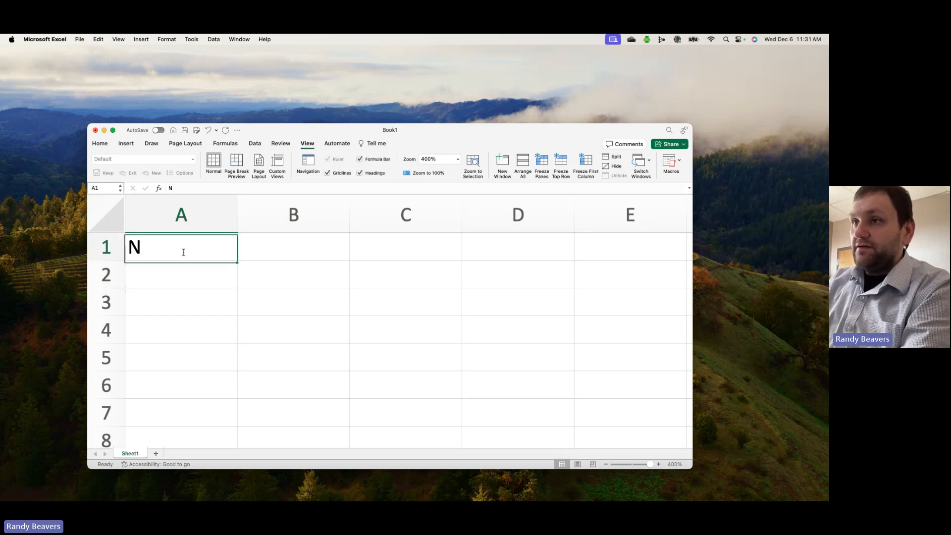
text(I/Y)
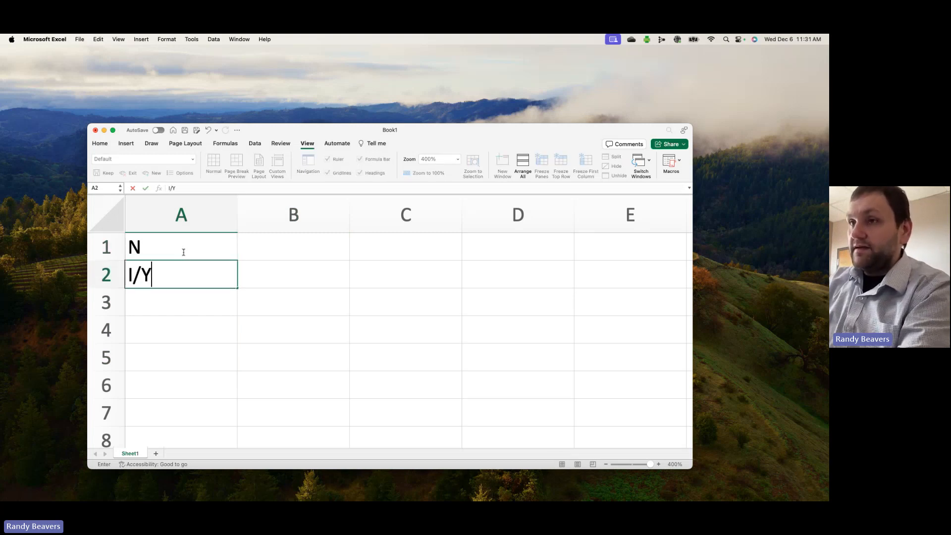
text(PM)
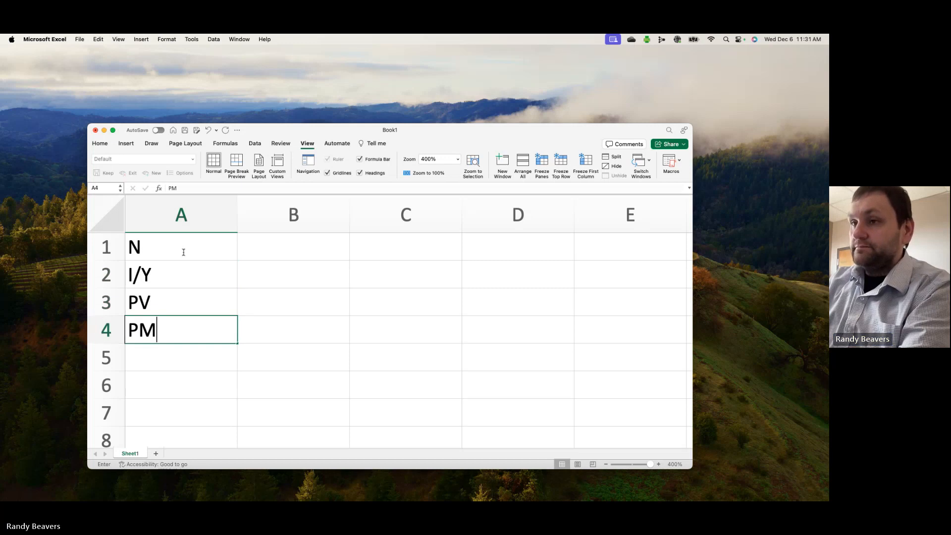
text(T)
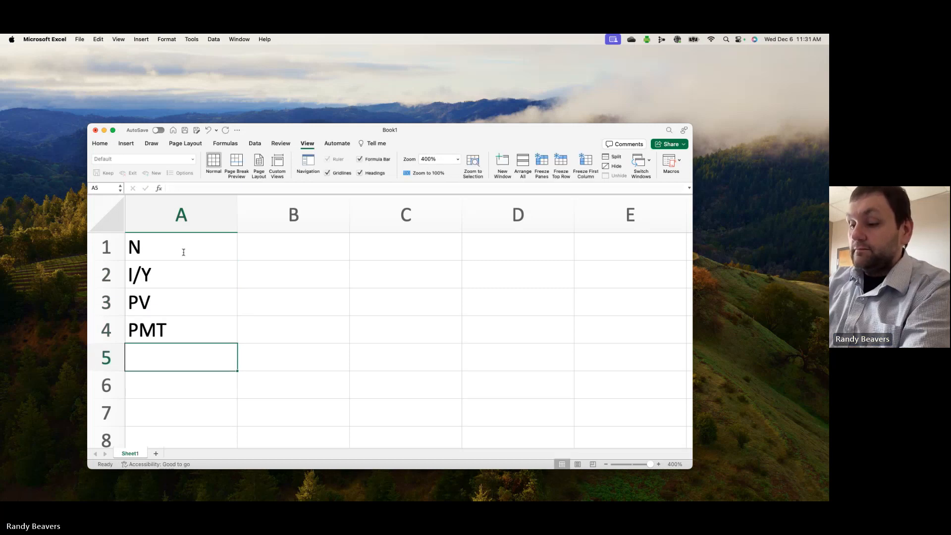
text(FV)
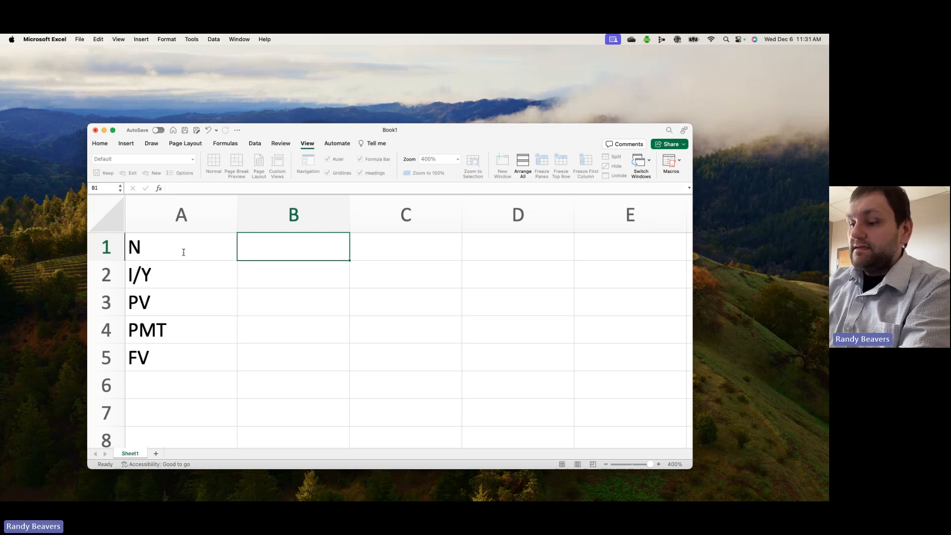
- Type the function names Nper, Rate, PV, PMT and FV into B1:B5
text(Nper)
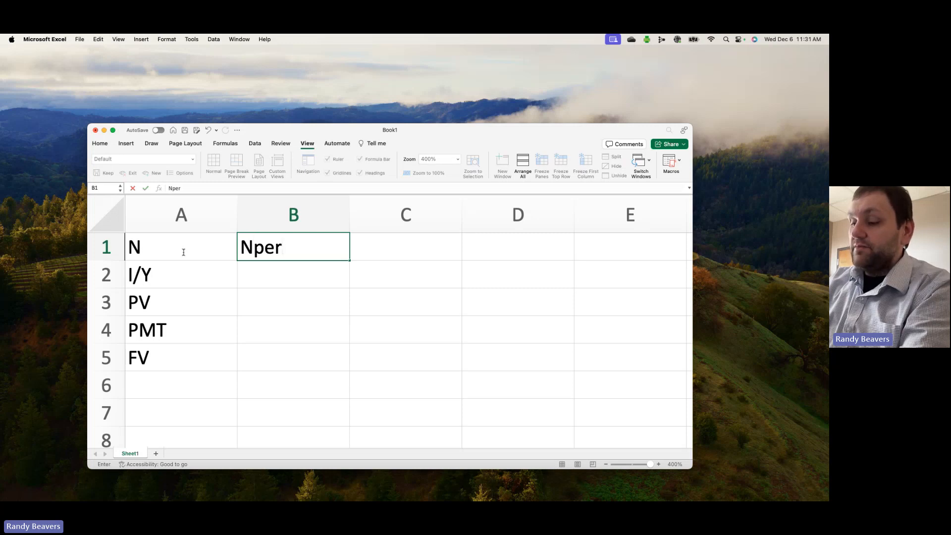
key(Return)
text(Rate)
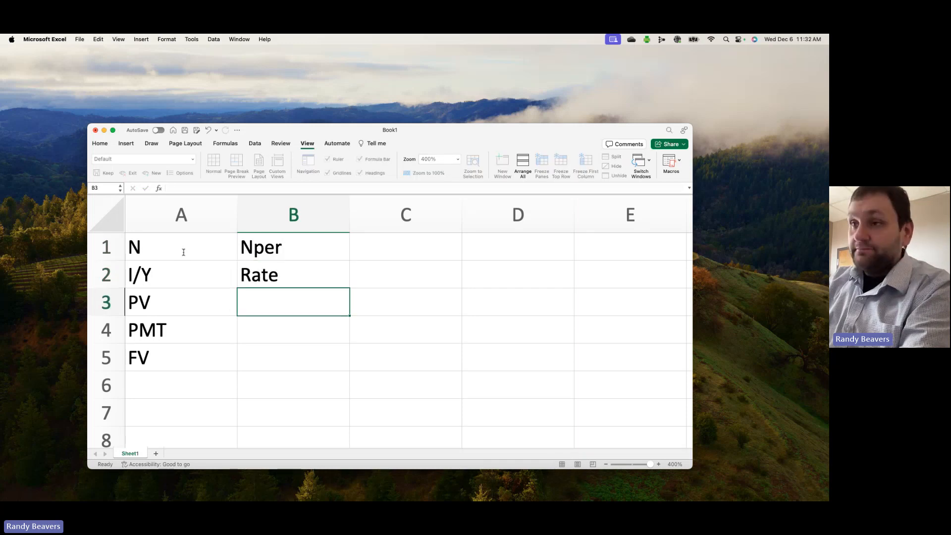
text(PV)
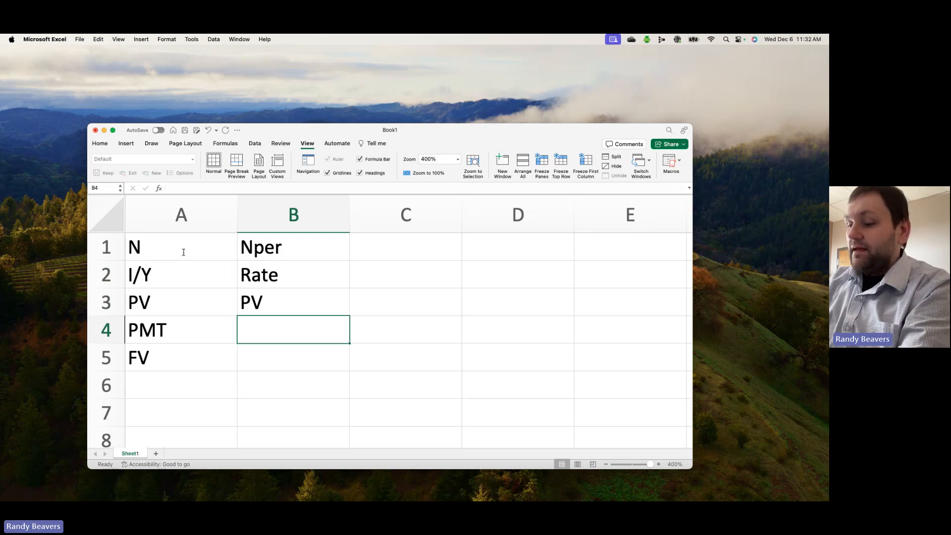
text(PMT)
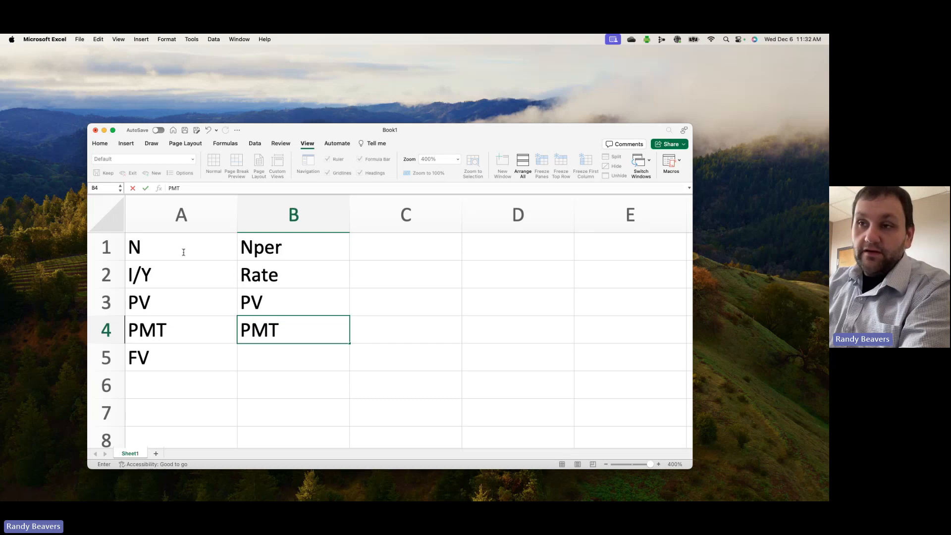
key(Return)
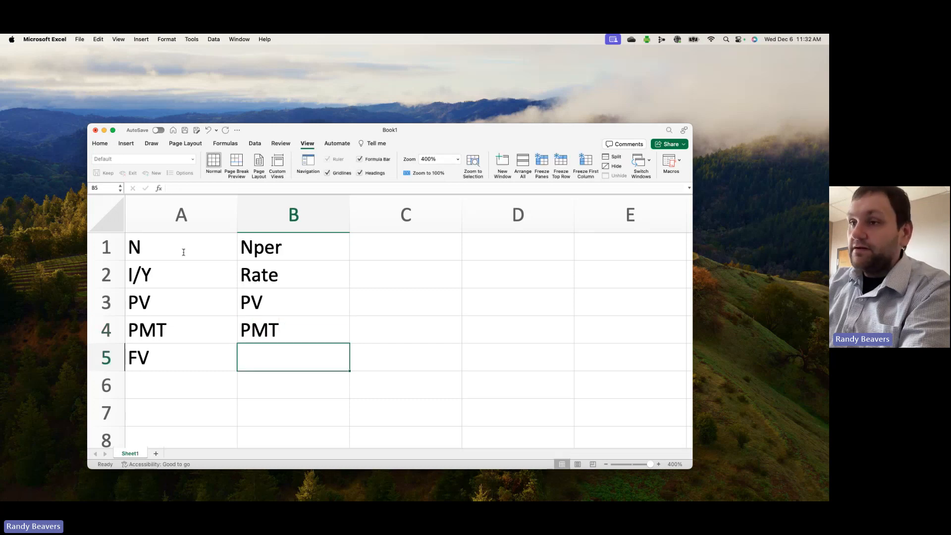
text(FV)
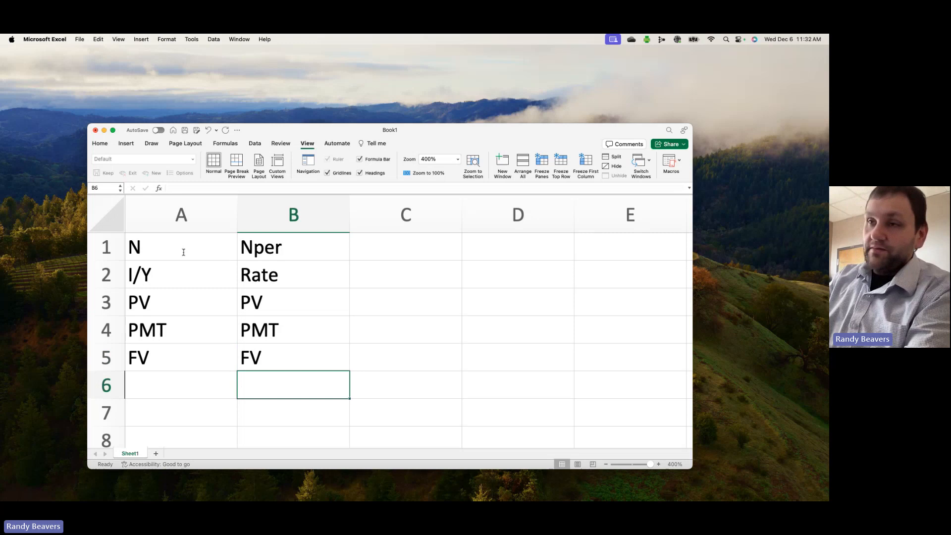
click(406, 246)
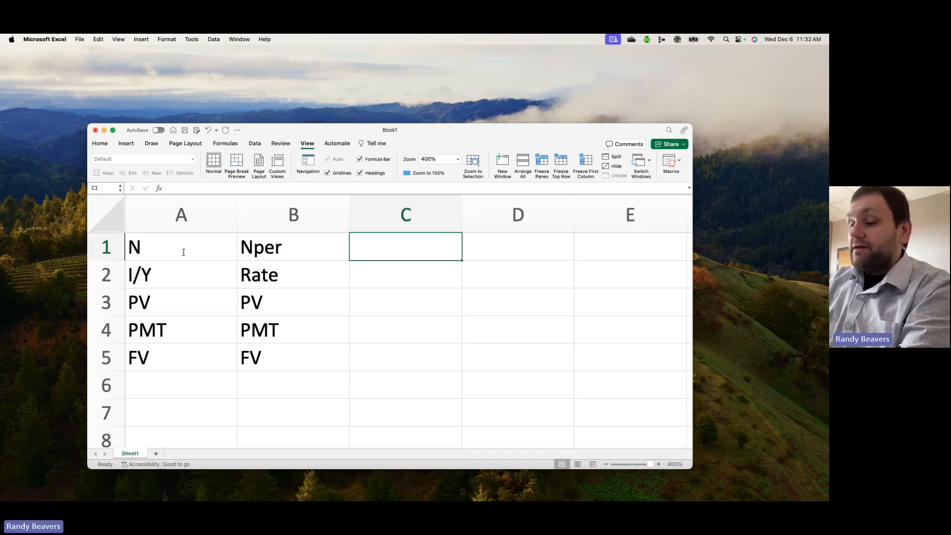
- Enter 40, -6500, 0 and 1,000,000 in C1, C3, C4 and C5
text(40)
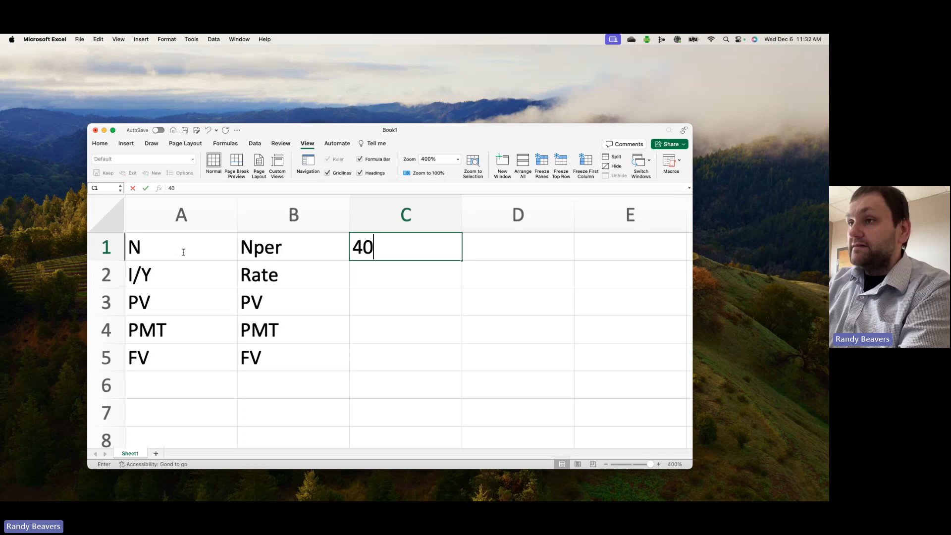
text(-6500)
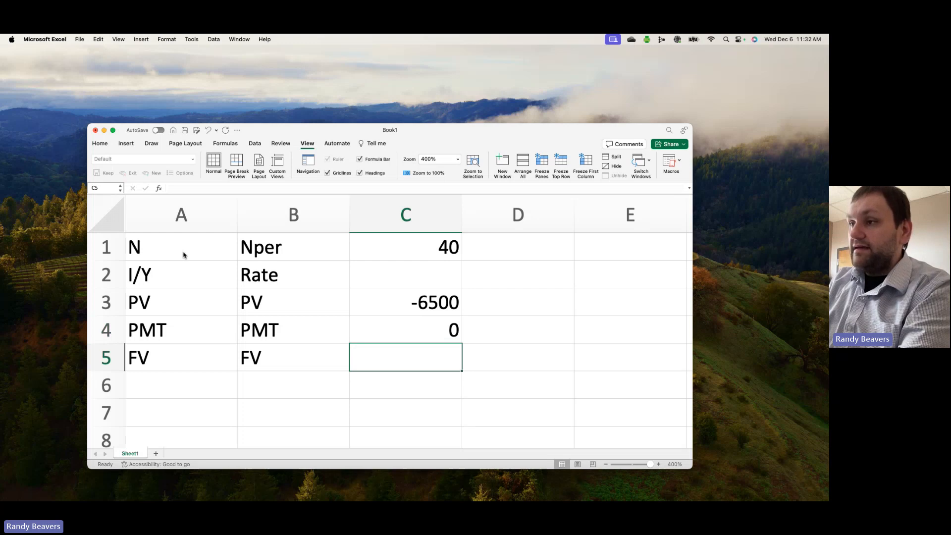
text(1,)
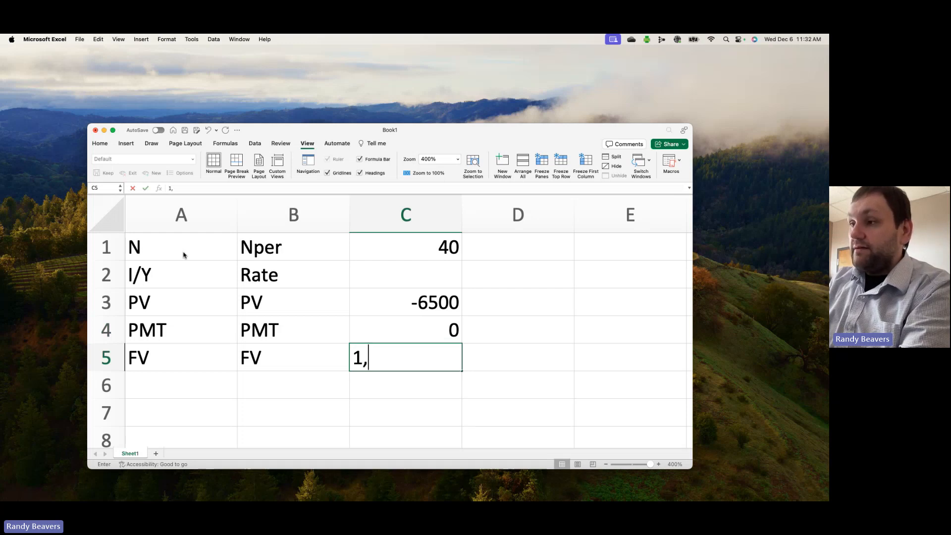
key(Return)
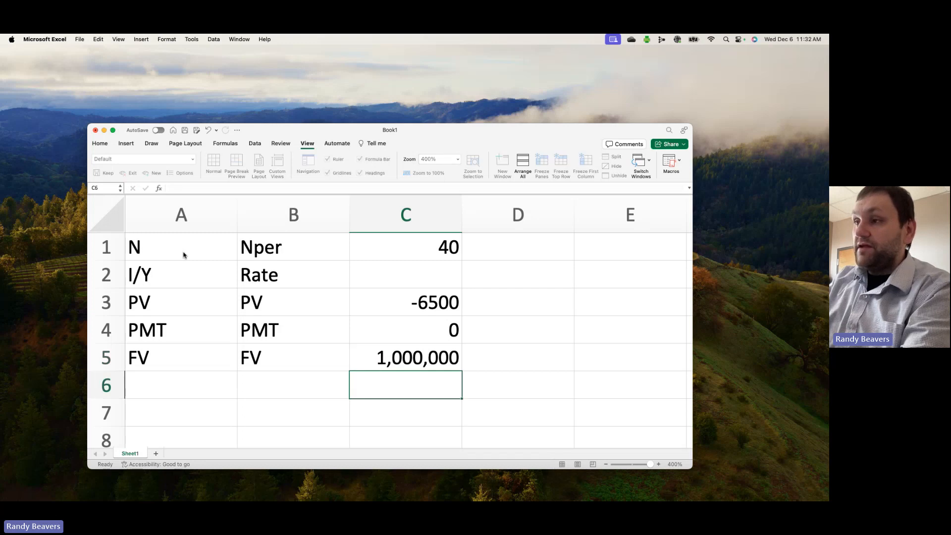
click(405, 274)
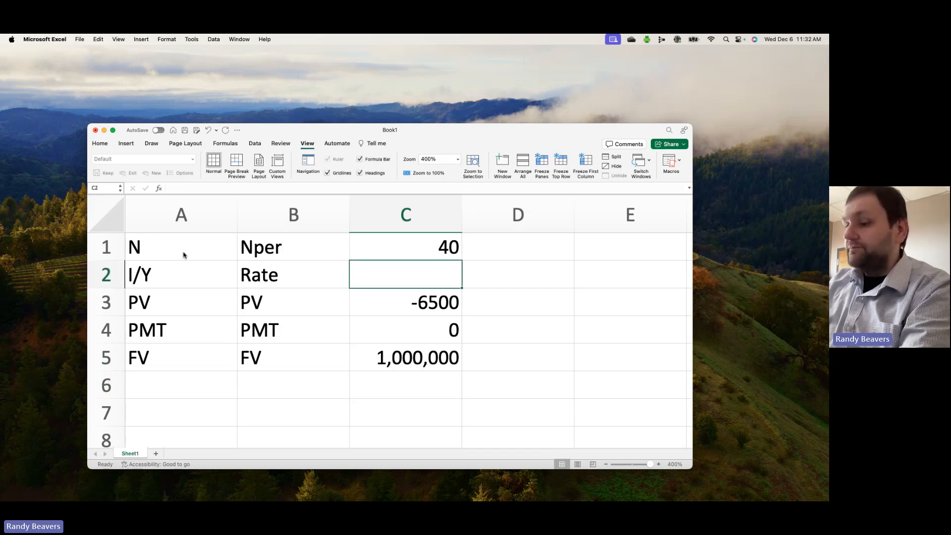
text(=)
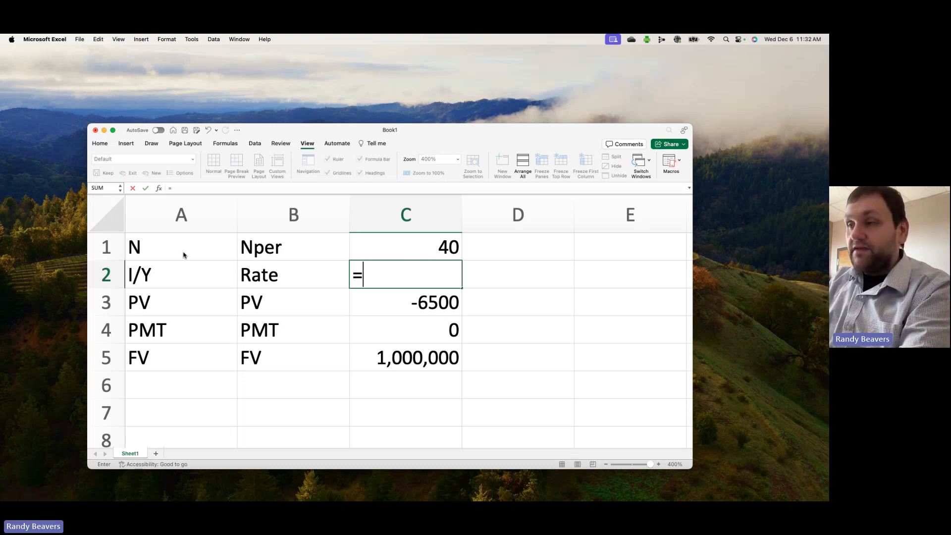
- Enter =RATE(C1,C4,C3,C5) in C2 to calculate the interest rate
text(rate(C1)
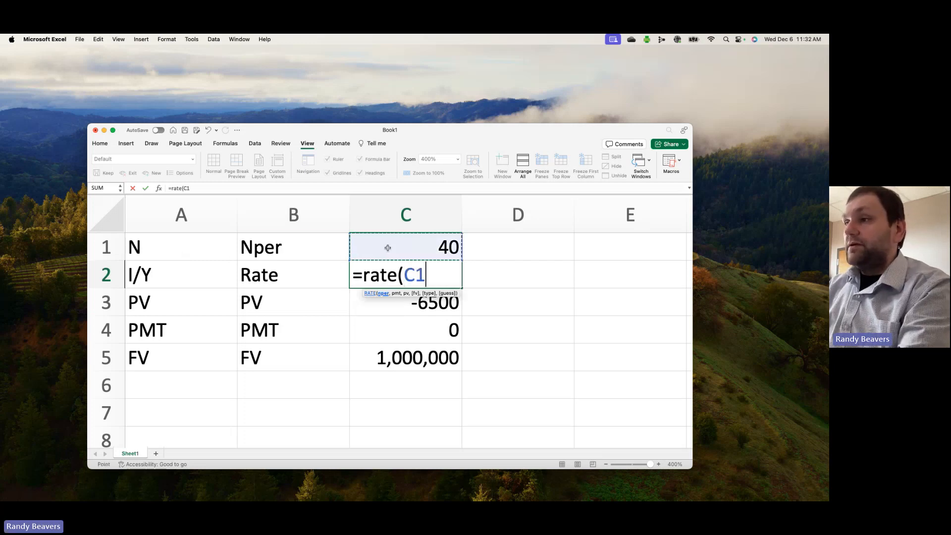
text(,C4,C3)
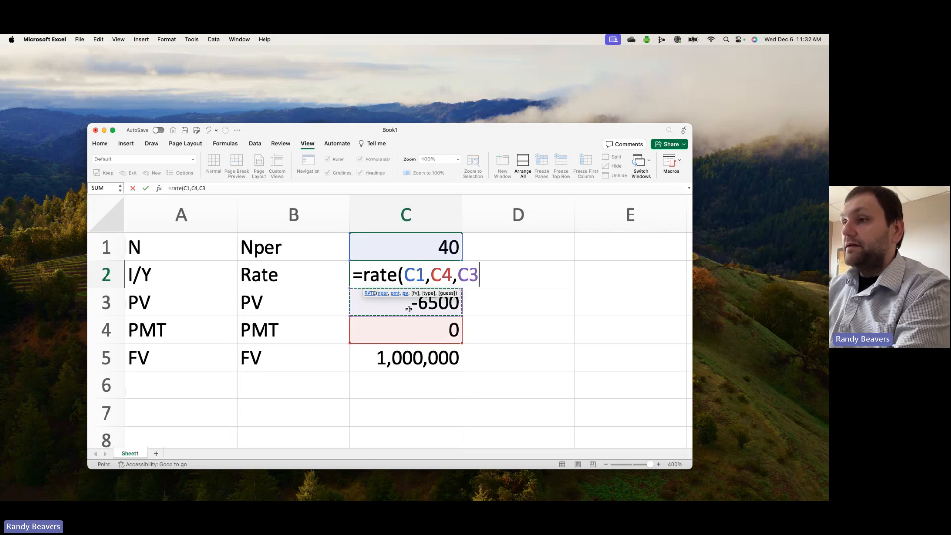
click(405, 357)
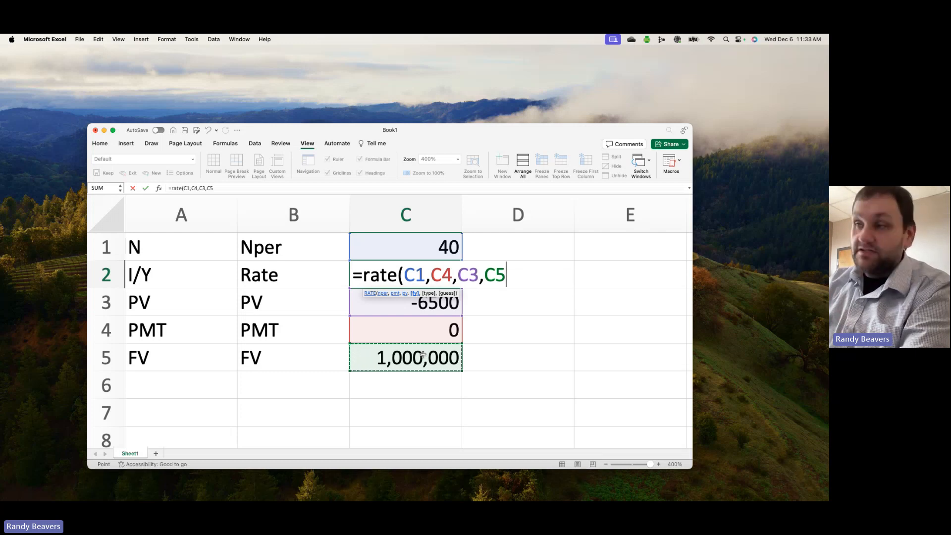
text())
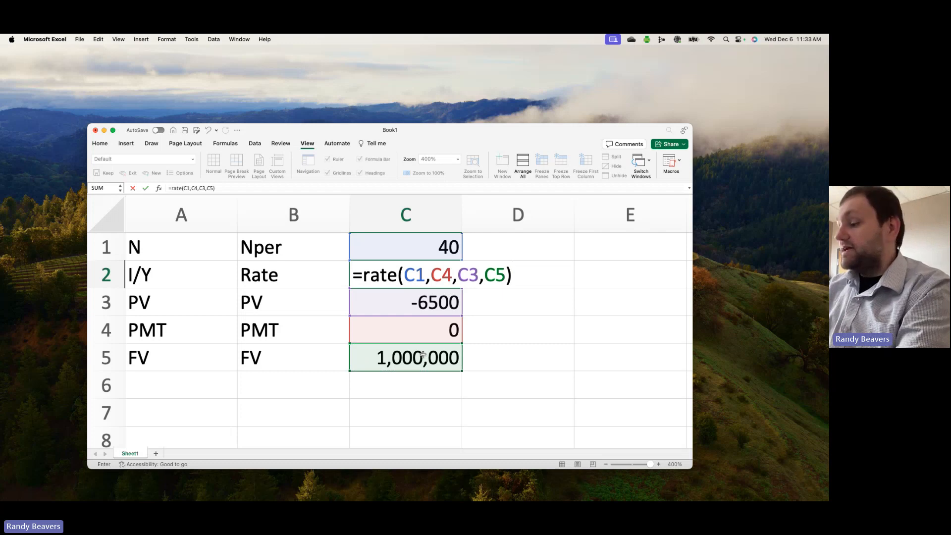
key(Return)
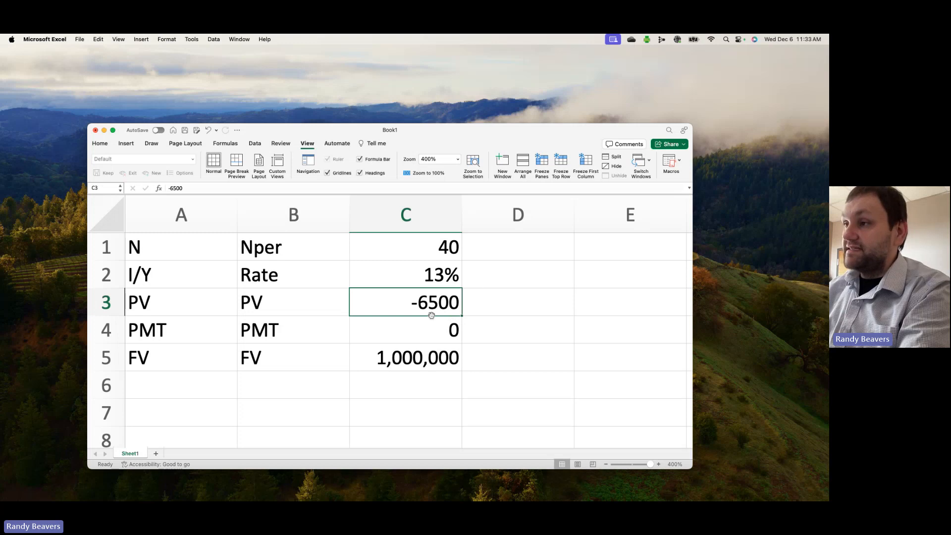
- Replace the #REF! and duplicate C4 in C2's formula so RATE returns 5.98%
click(405, 275)
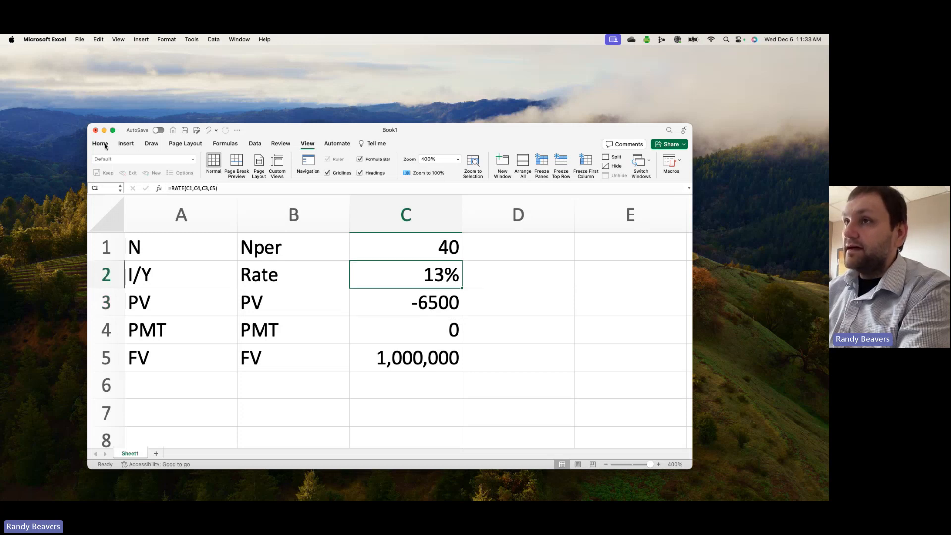
click(100, 143)
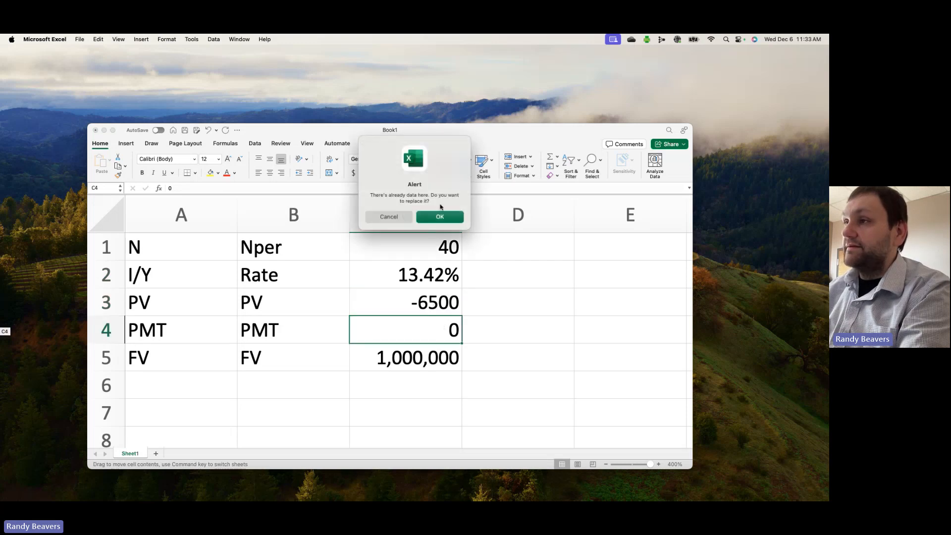
click(439, 217)
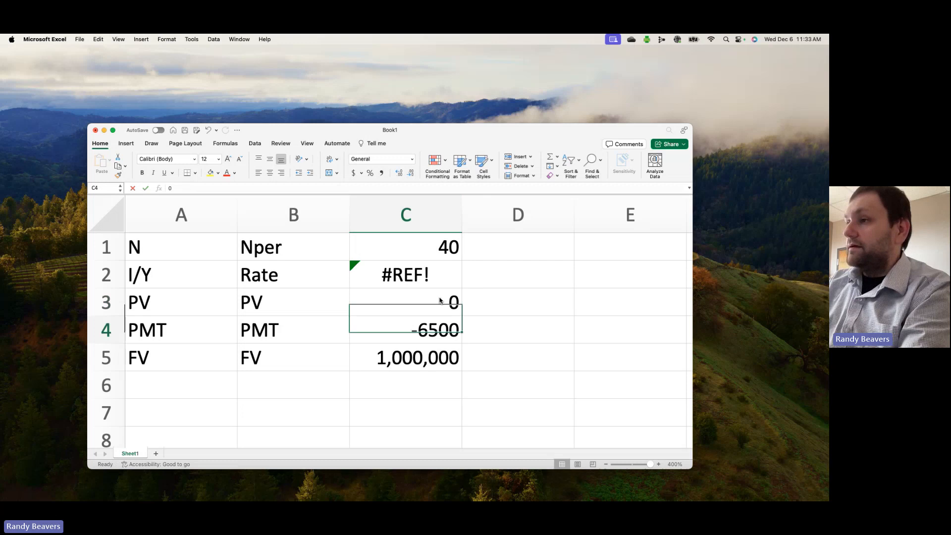
click(405, 274)
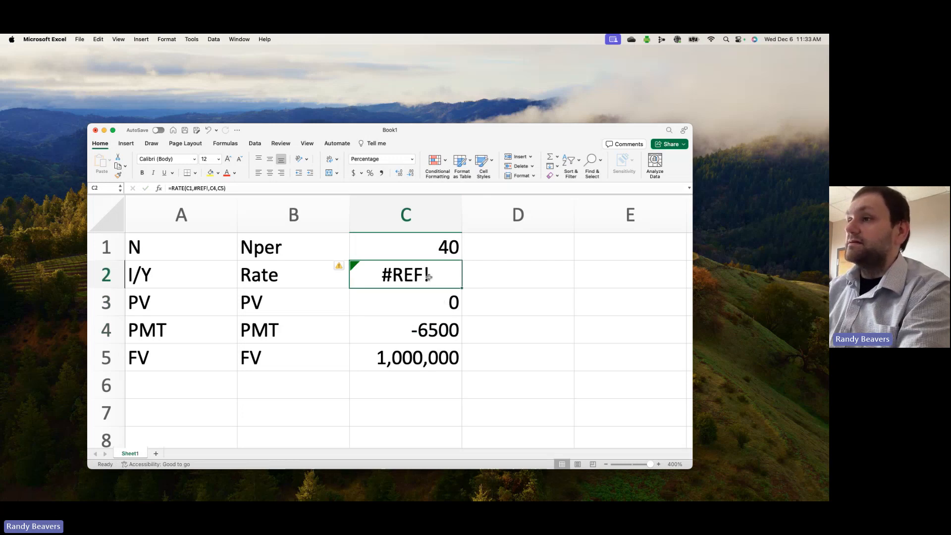
double_click(406, 274)
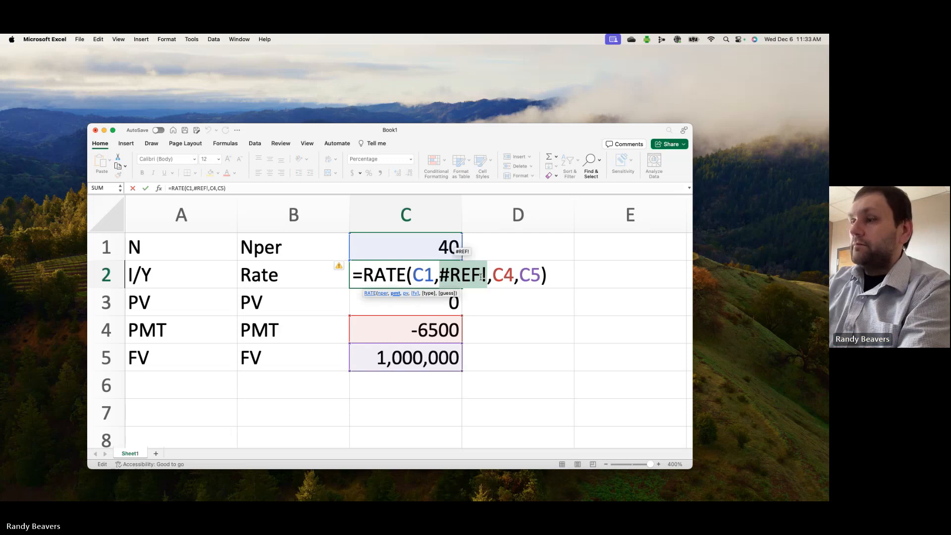
text(C3)
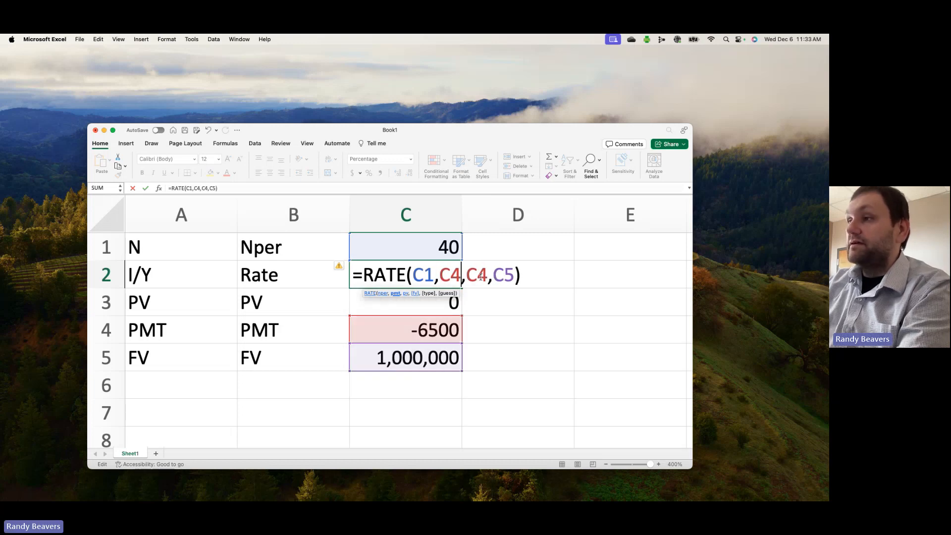
key(backspace)
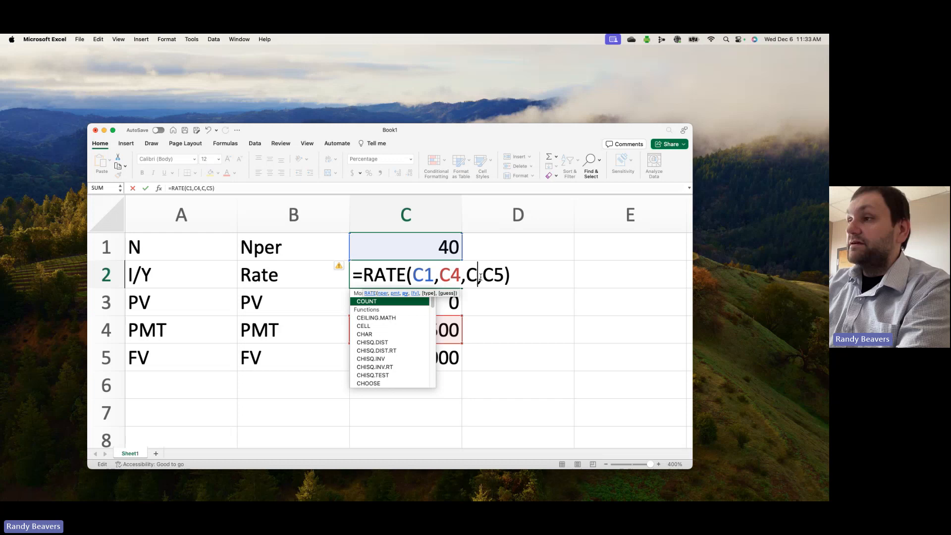
key(Return)
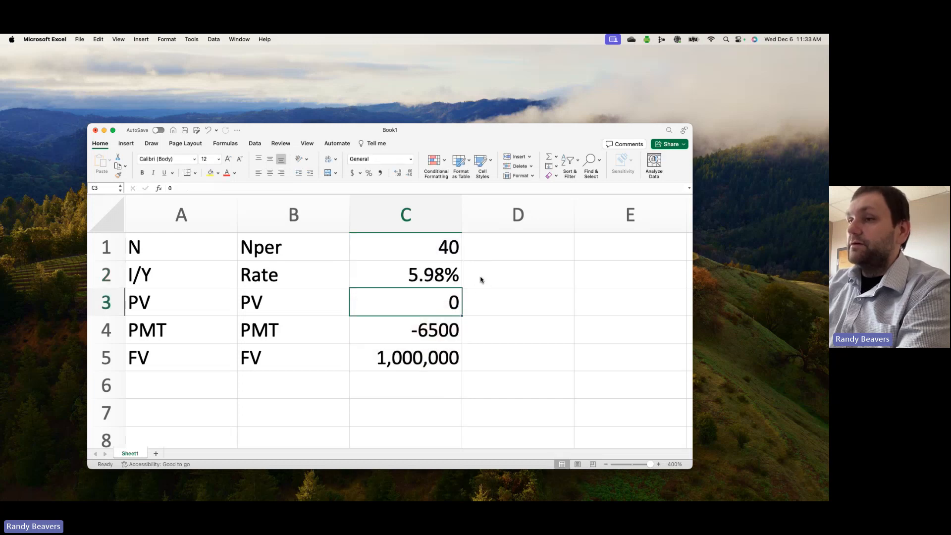
click(405, 274)
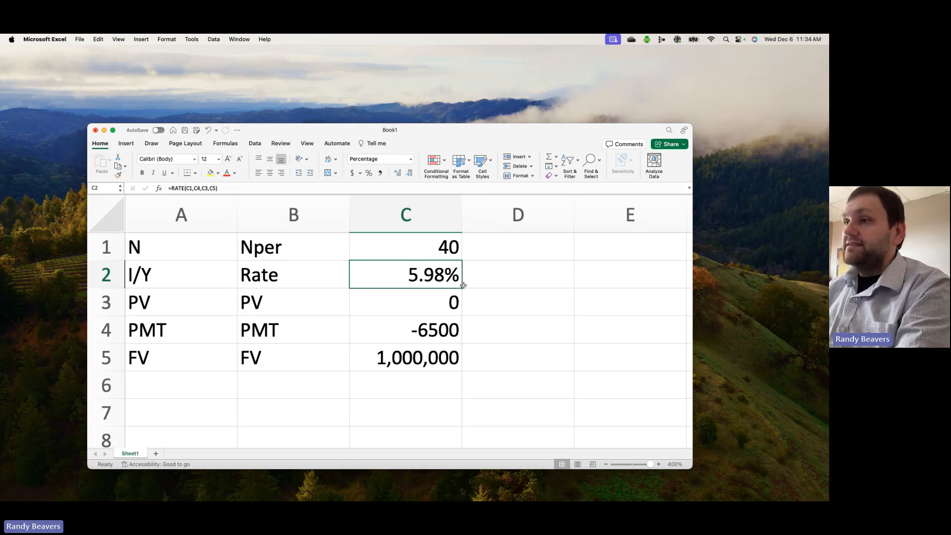
mouse_move(492, 294)
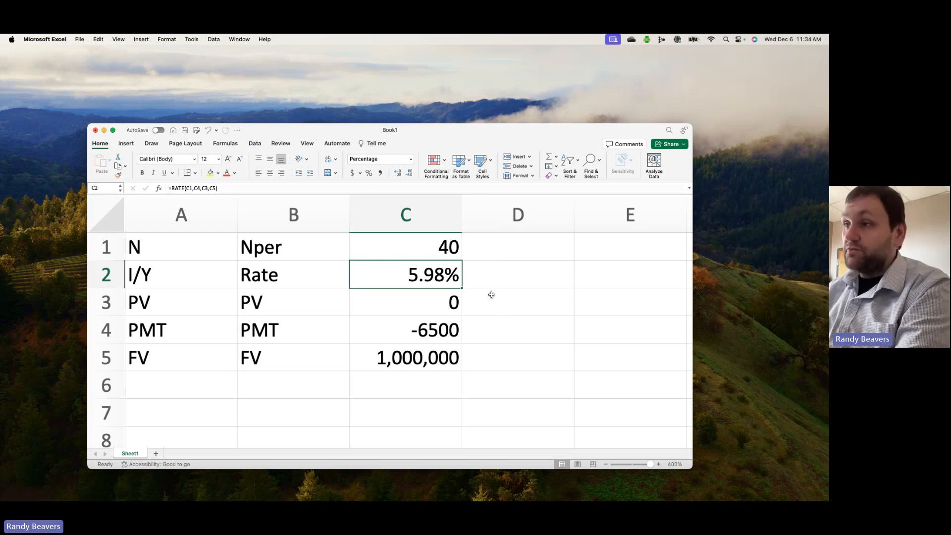
mouse_move(511, 286)
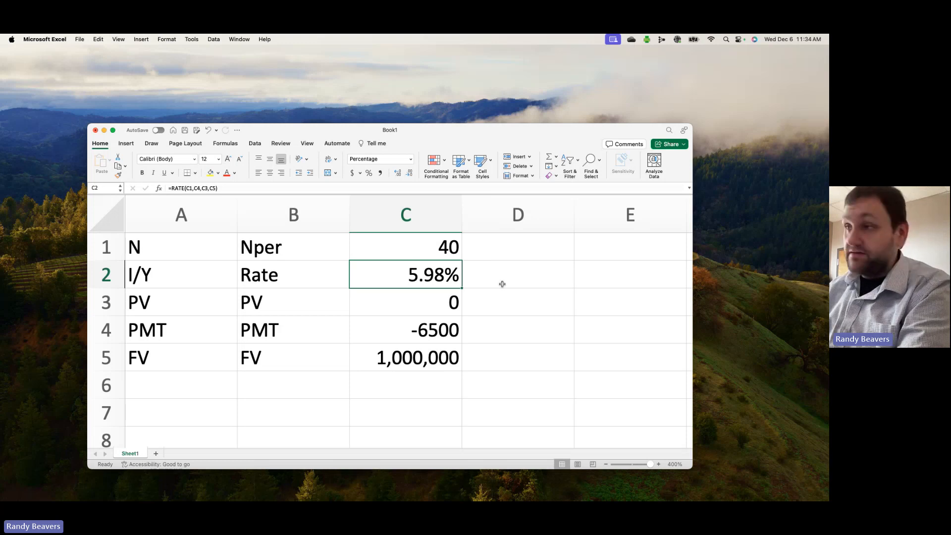
click(517, 246)
text(40)
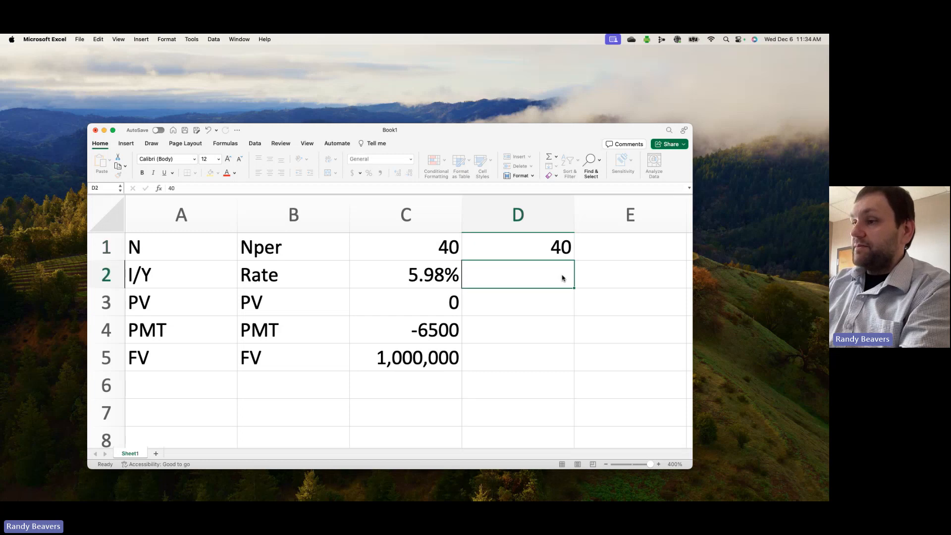
- Enter 6%, 0 and 1,000,000 in column D and begin =PMT( in D4
text(6%)
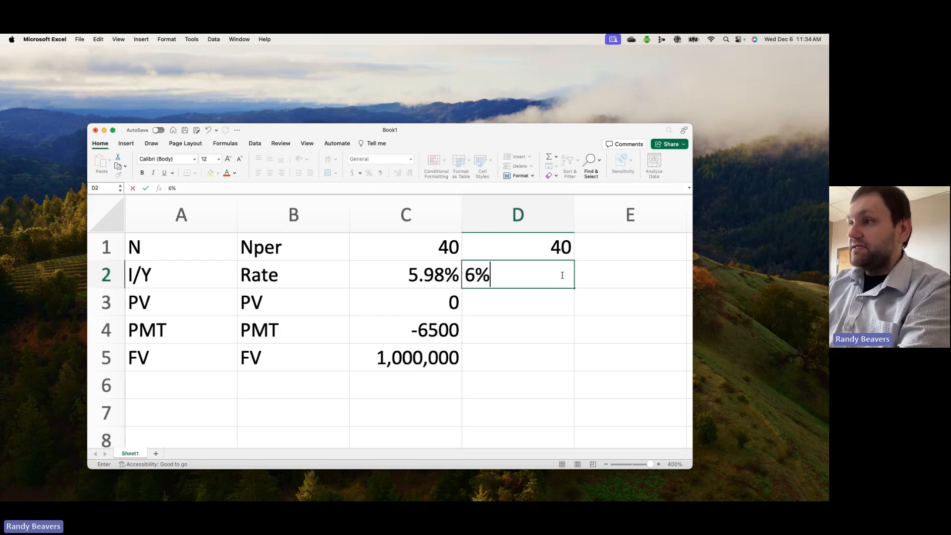
key(Return)
text(1)
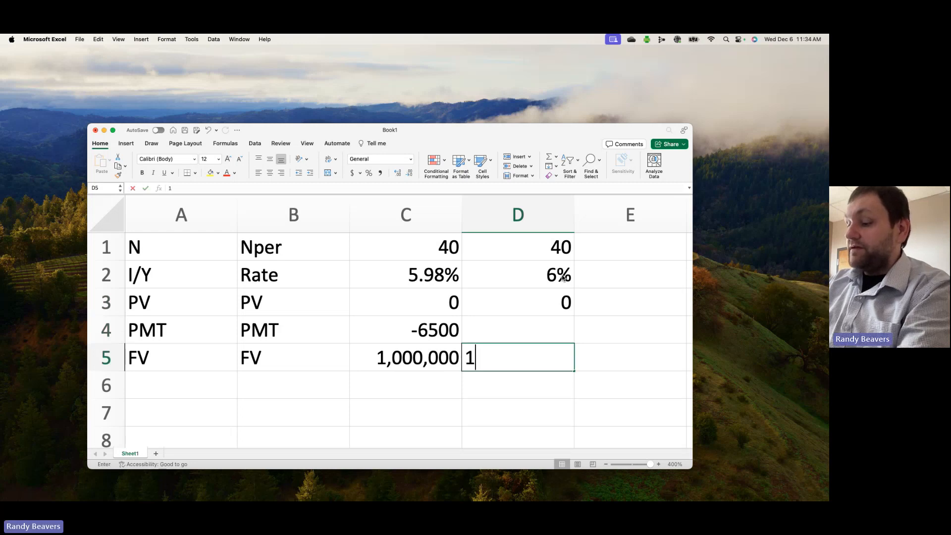
text(,000,000)
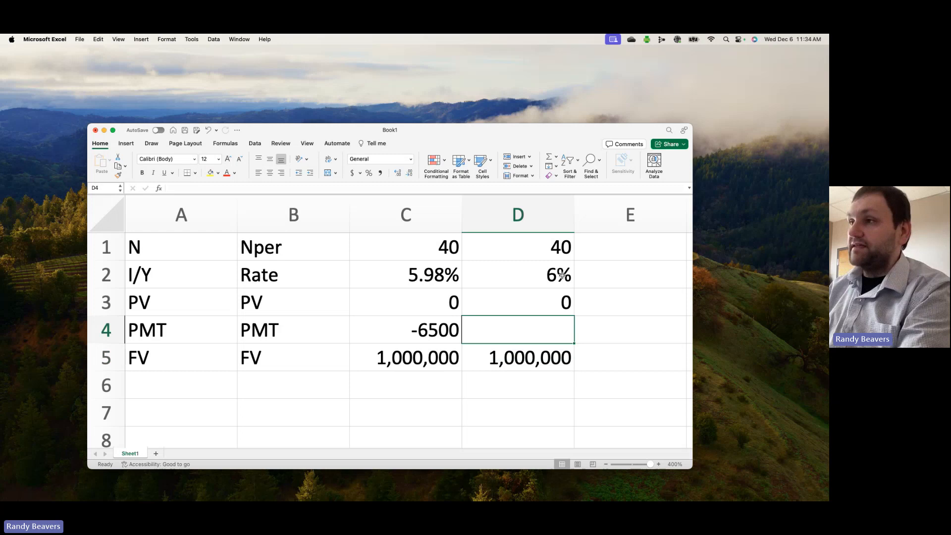
text(=pmt(D2)
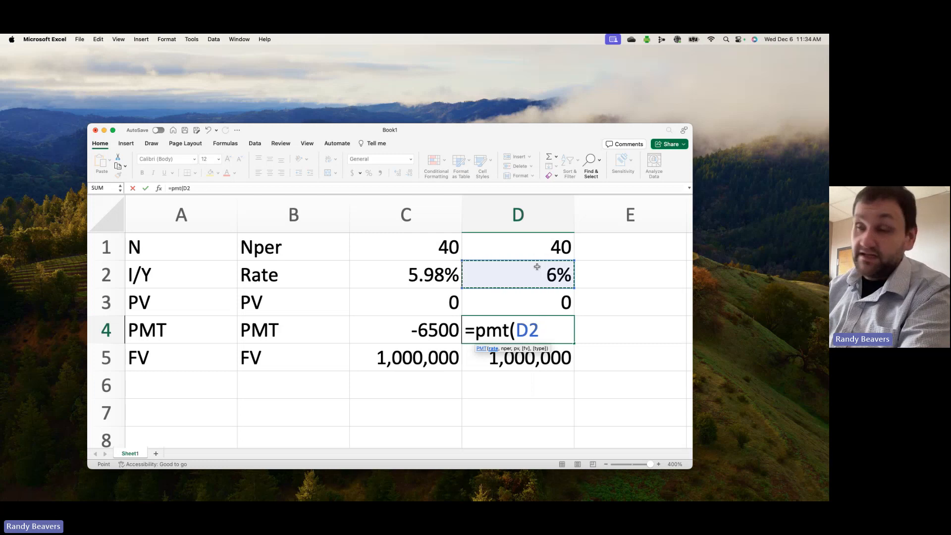
click(517, 246)
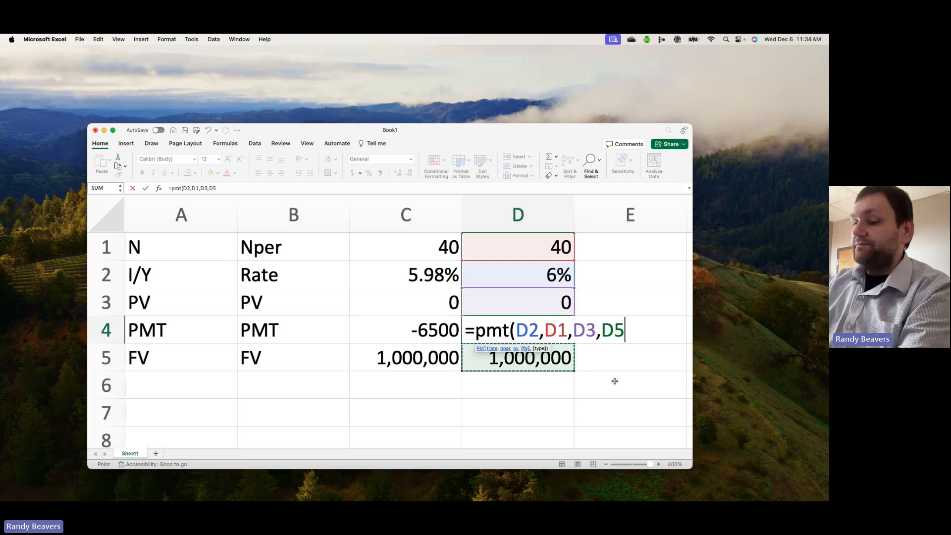
- Complete =PMT(D2,D1,D3,D5) in D4, returning a payment of ($6,461.54)
key(Return)
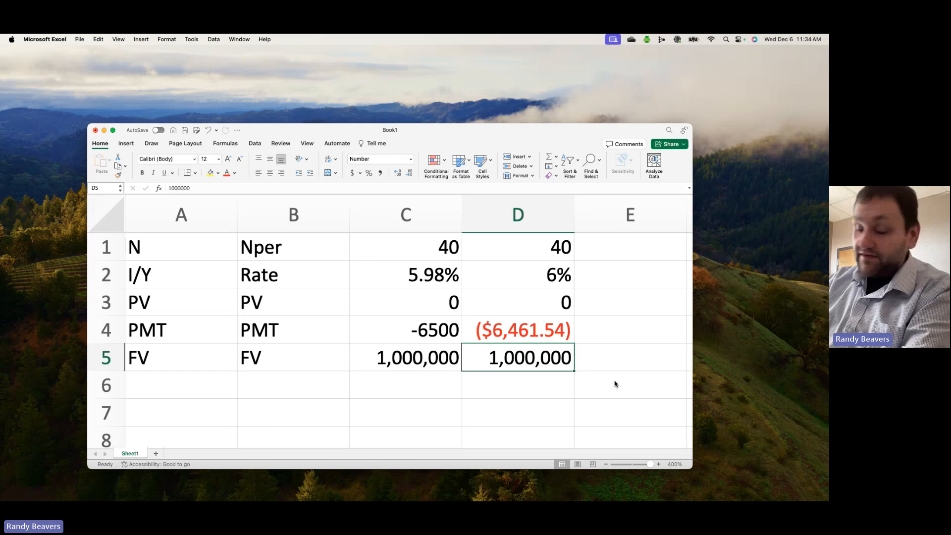
click(517, 329)
text(0)
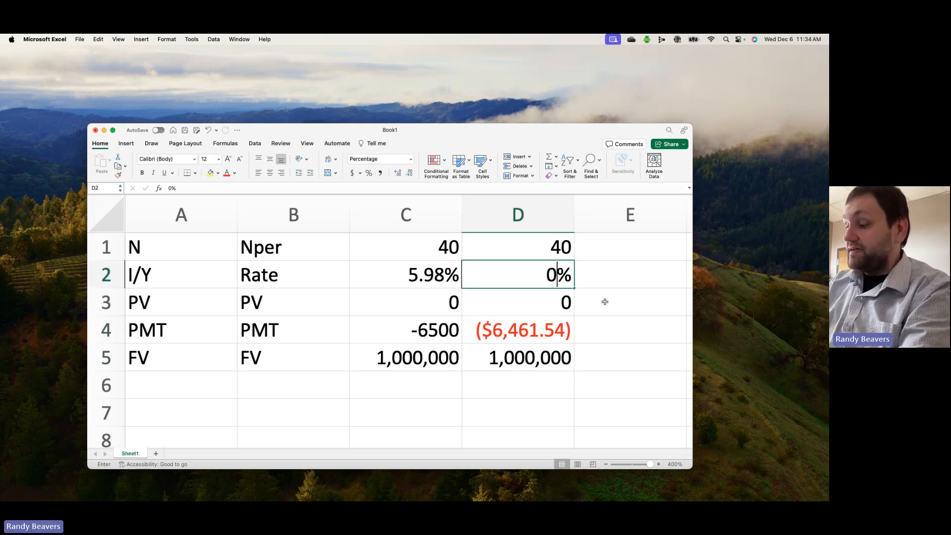
- Test a 0% rate in D2, then switch D2 to General format as 0.06
key(Return)
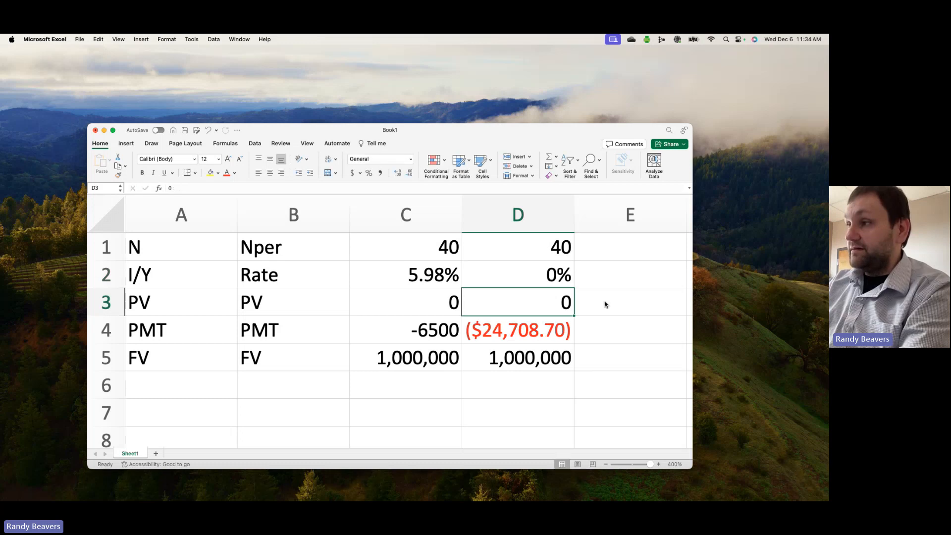
click(517, 275)
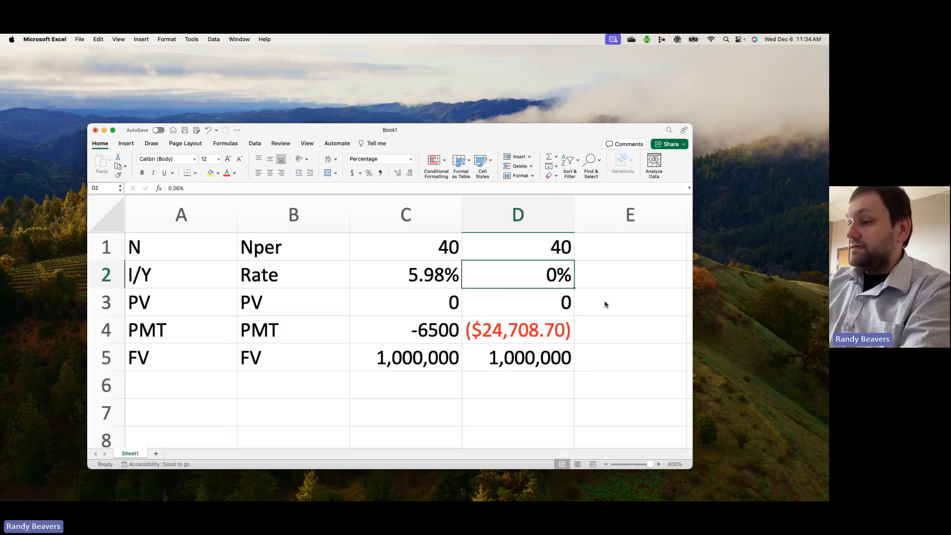
click(517, 302)
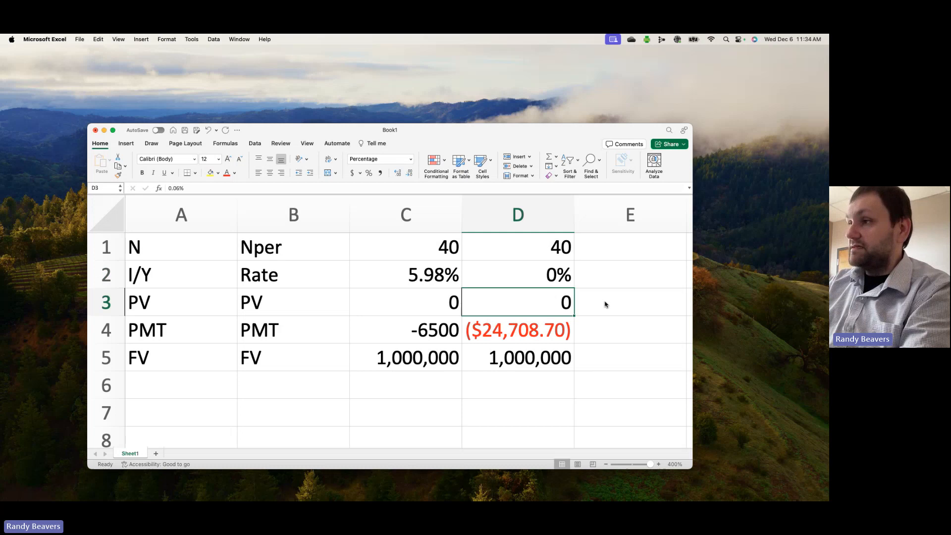
click(517, 274)
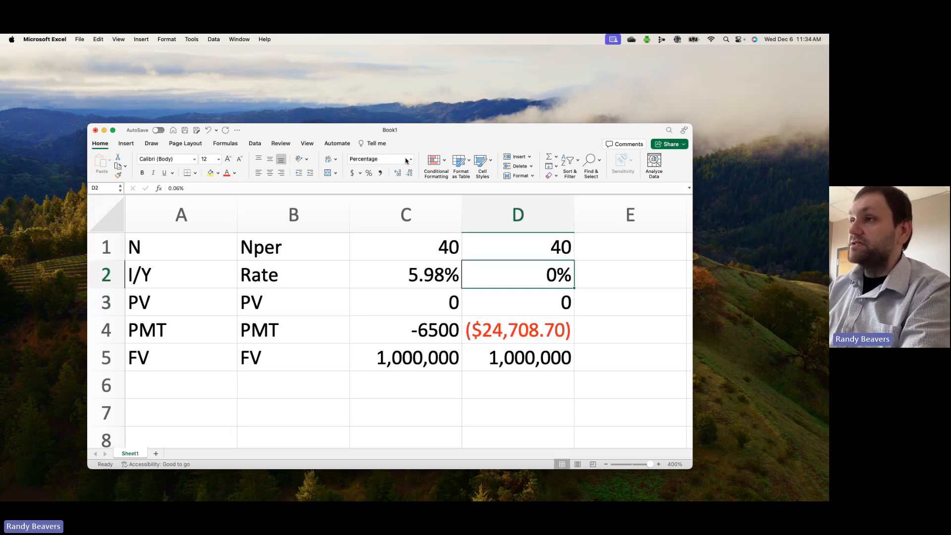
click(379, 158)
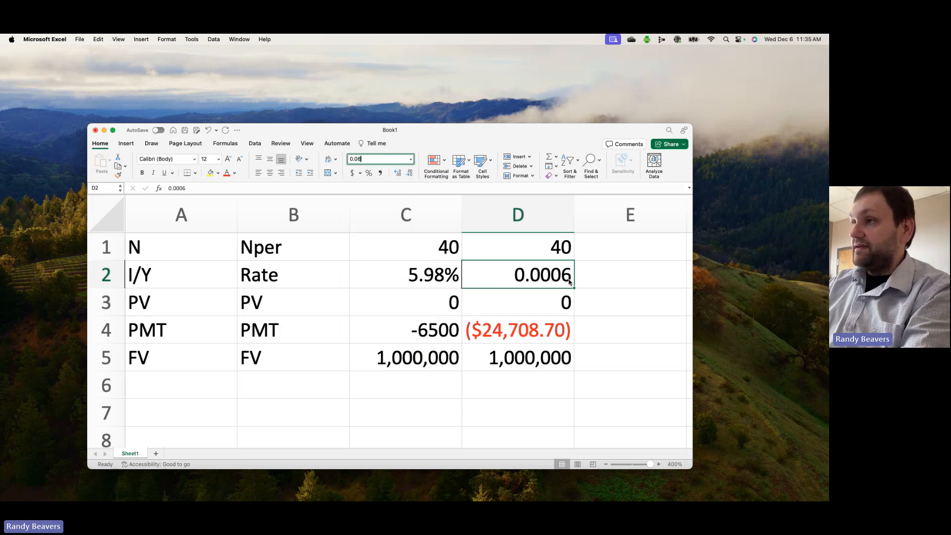
mouse_move(402, 172)
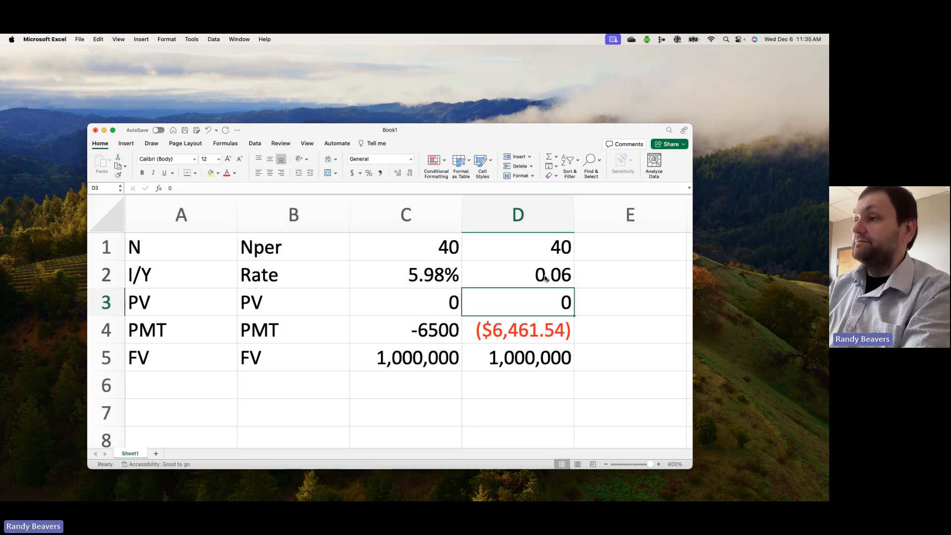
click(517, 274)
text(6)
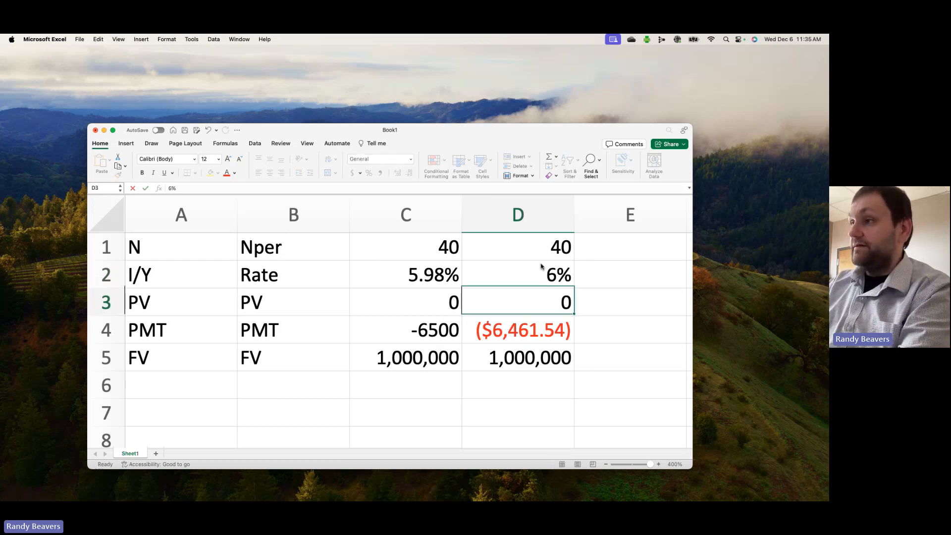
click(517, 274)
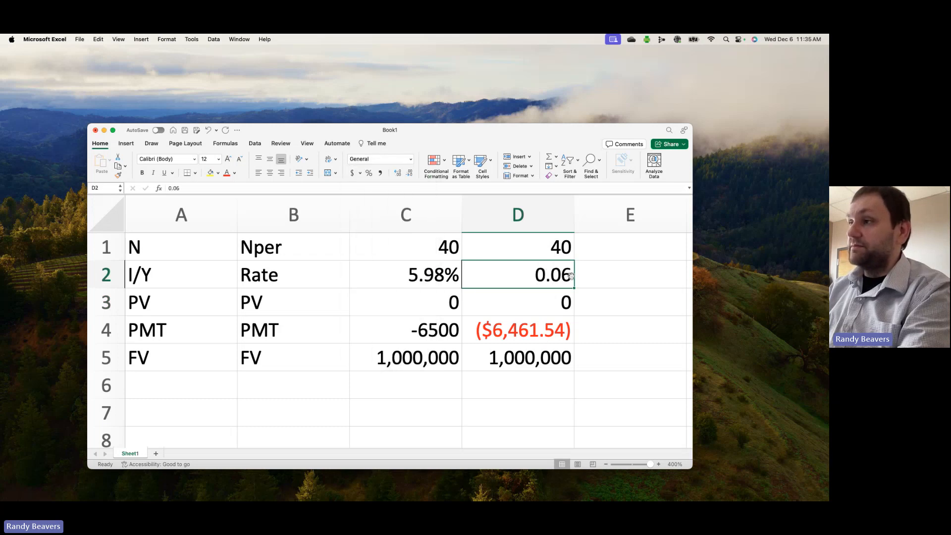
- Retype D2's rate as a plain 6, dropping the D4 payment to $0.00
text(6)
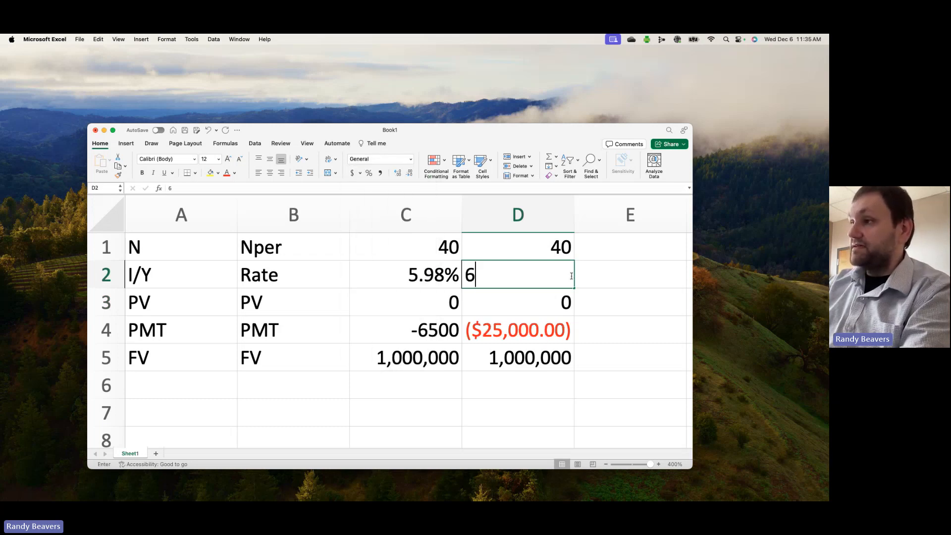
key(Return)
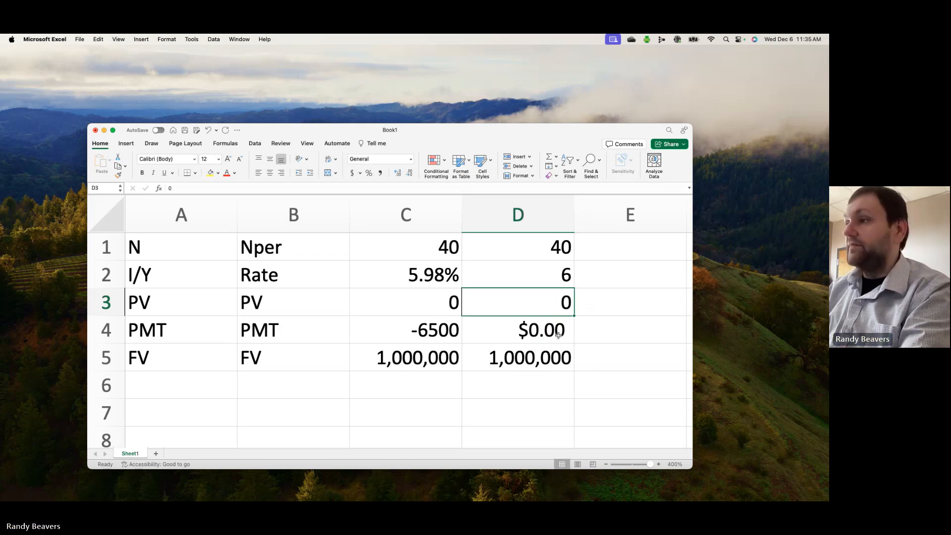
click(517, 274)
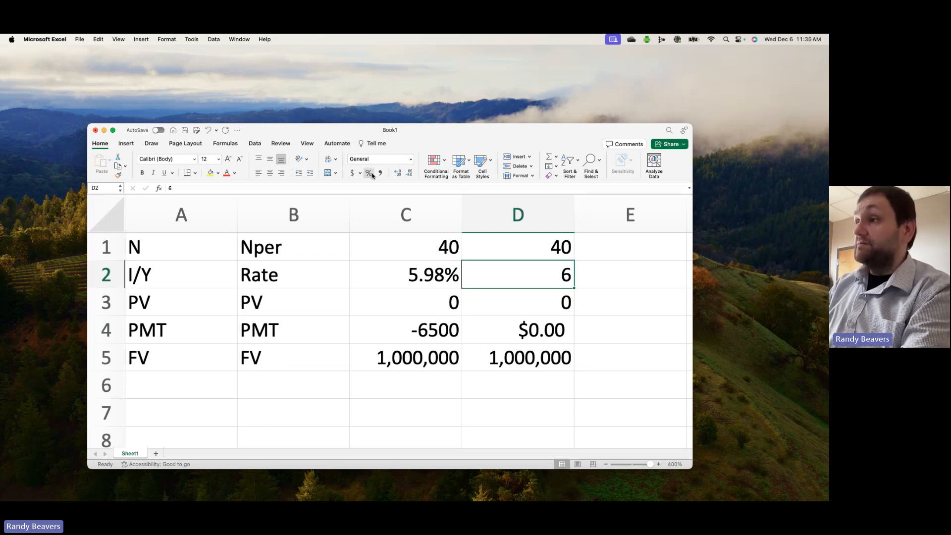
- Apply Percent Style to D2 and retype 6 so it shows 6%
click(368, 173)
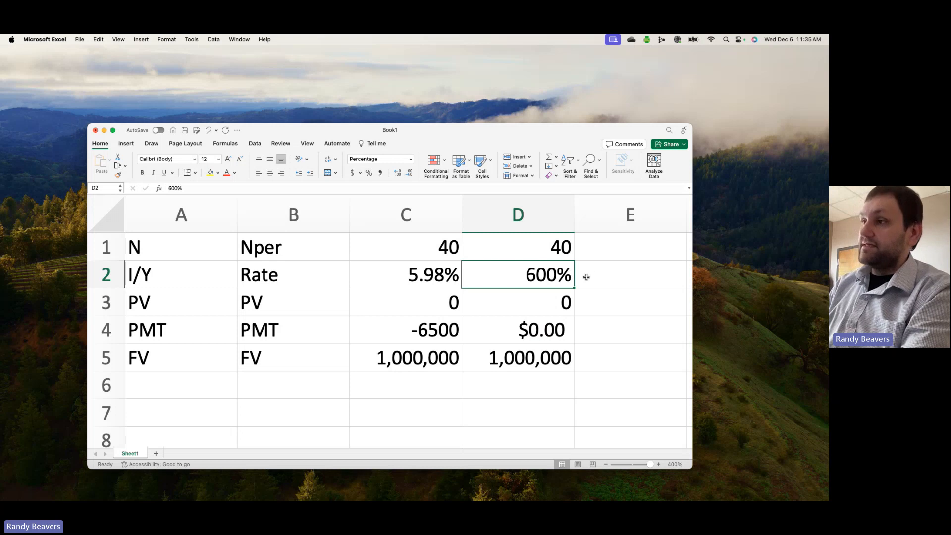
text(6)
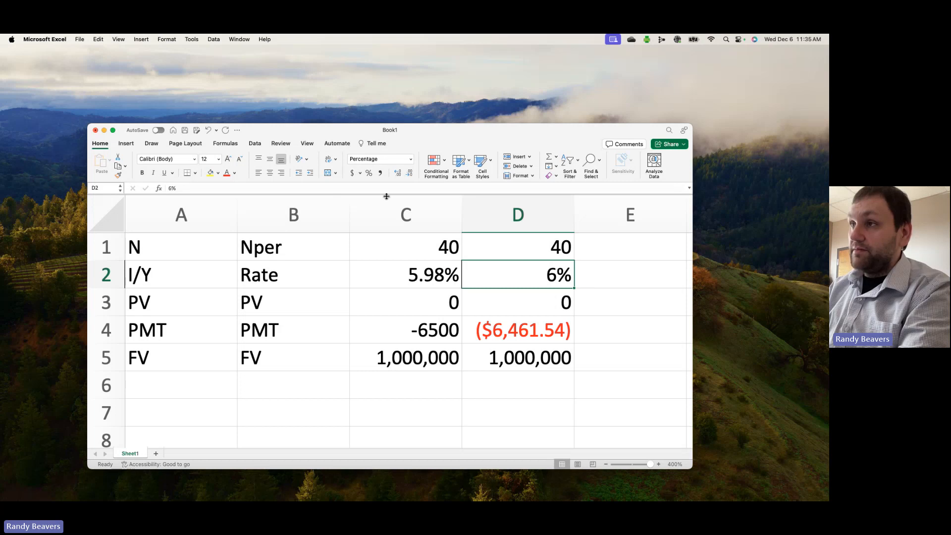
click(405, 214)
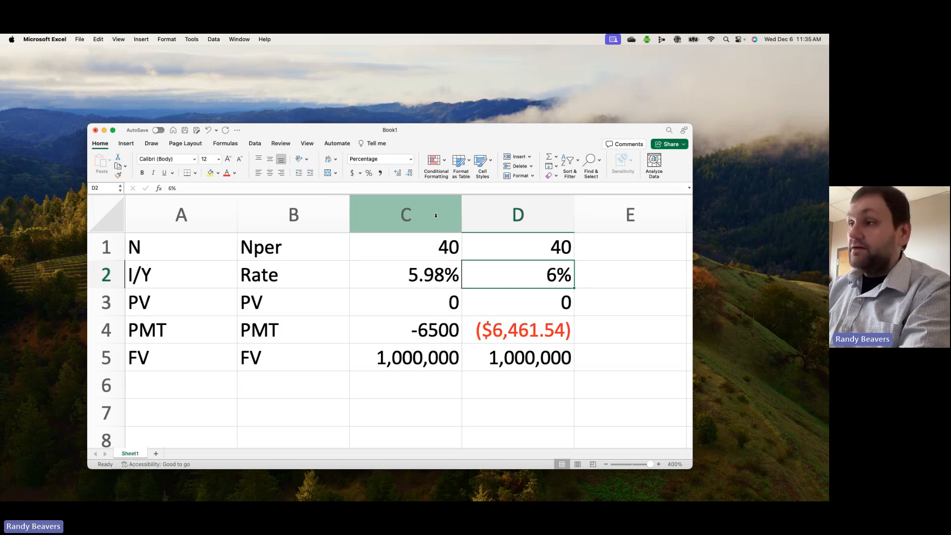